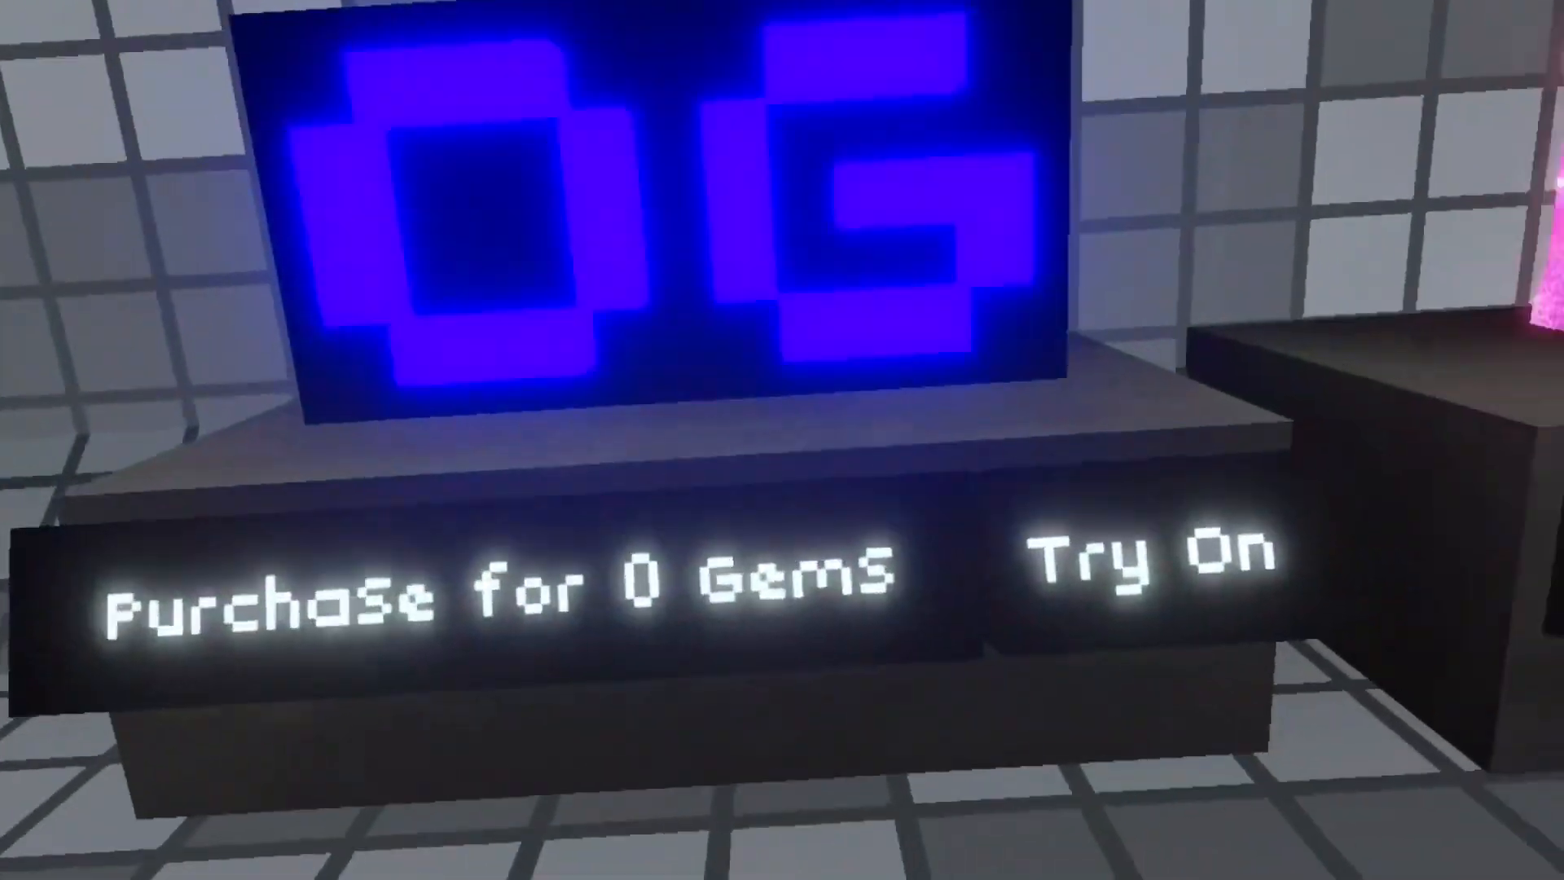
# - Purchase the OG cosmetic for 0 Gems at the shop stand
pyautogui.click(499, 588)
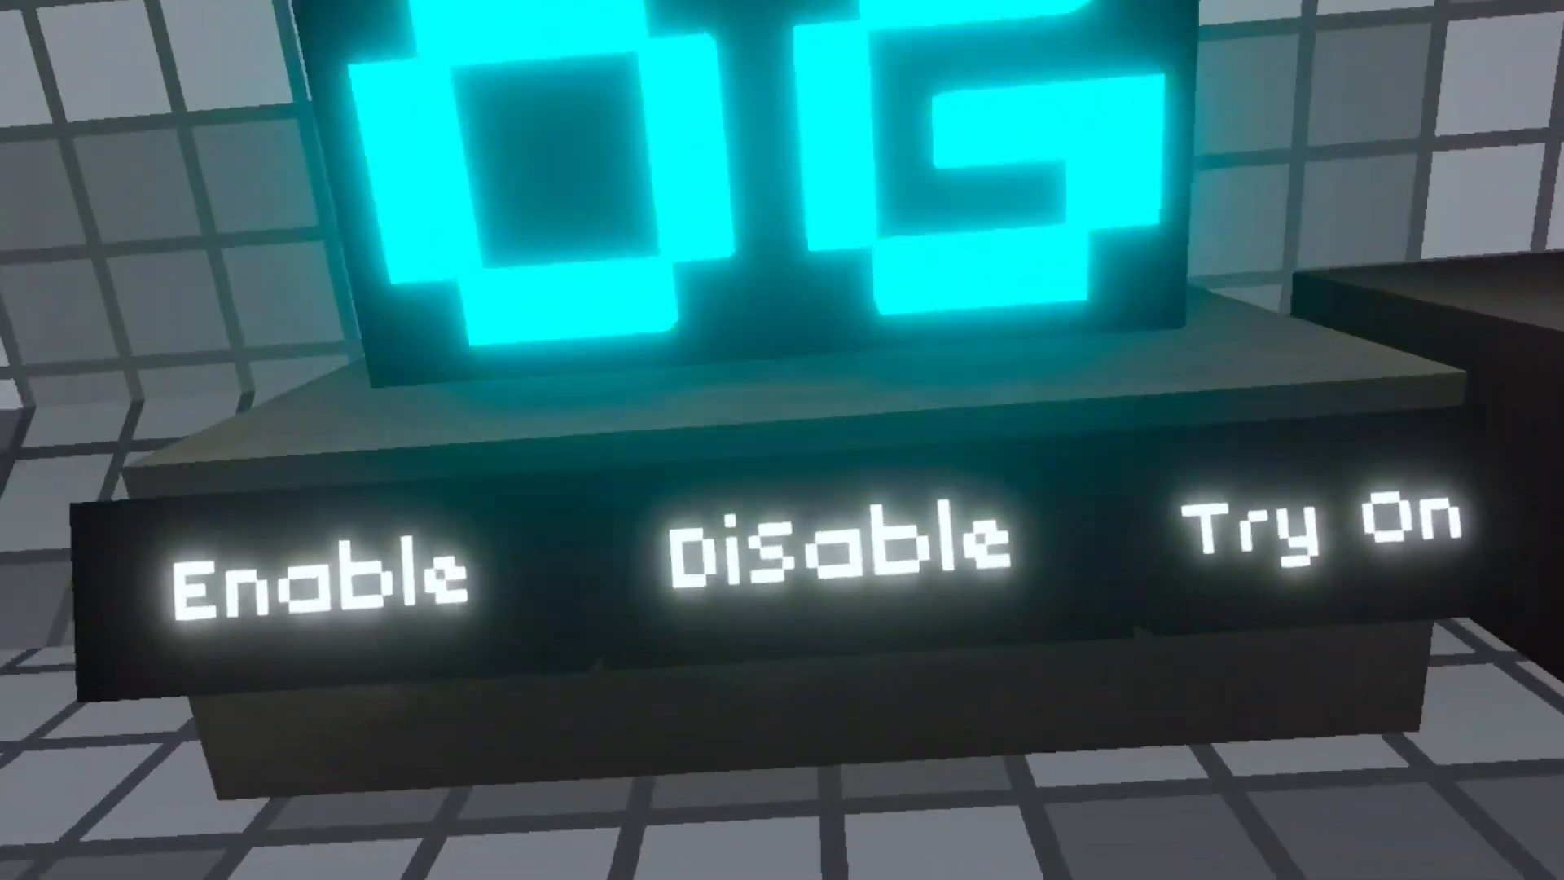